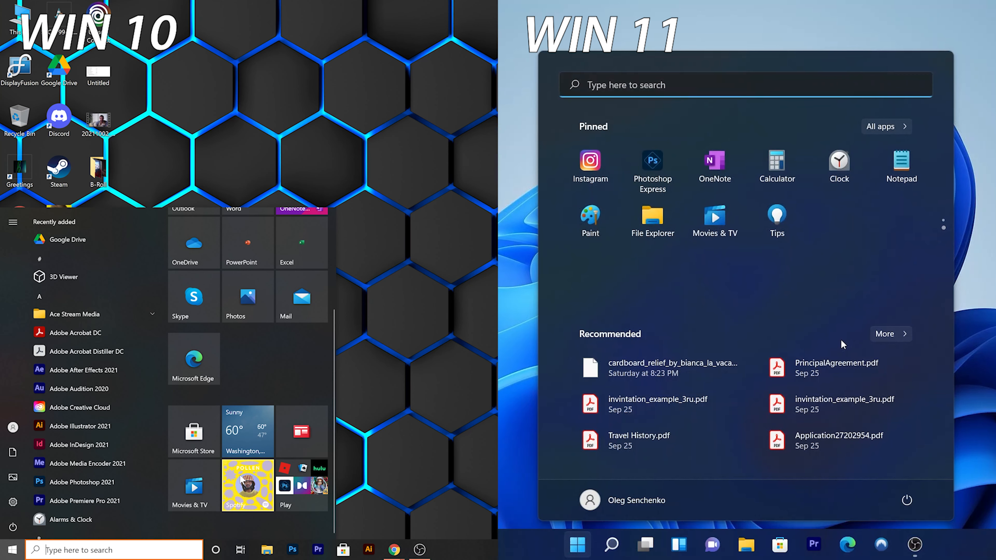
Show the Windows 11 all-apps list and the Windows Tools folder beside Windows 10's Start menu
left_click(887, 127)
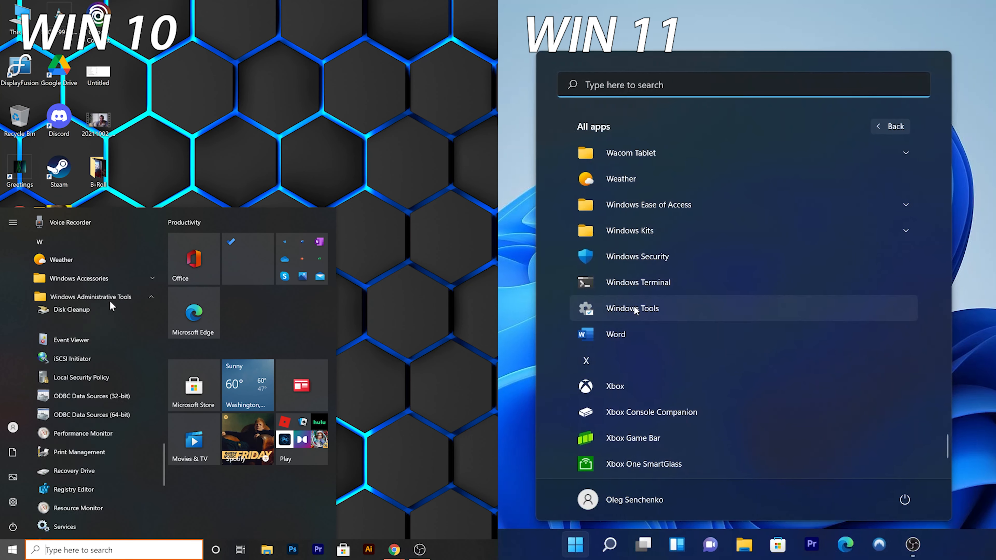
left_click(633, 308)
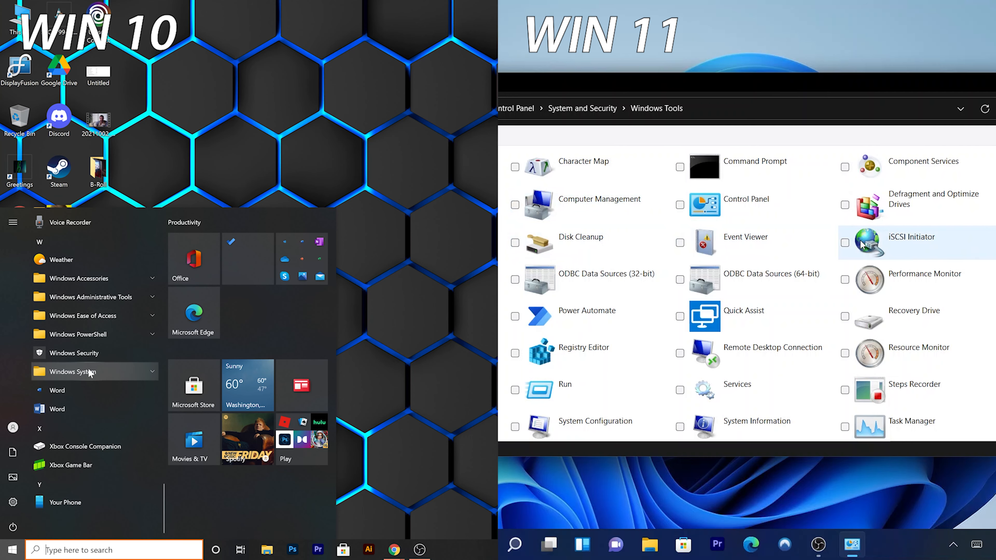
left_click(329, 546)
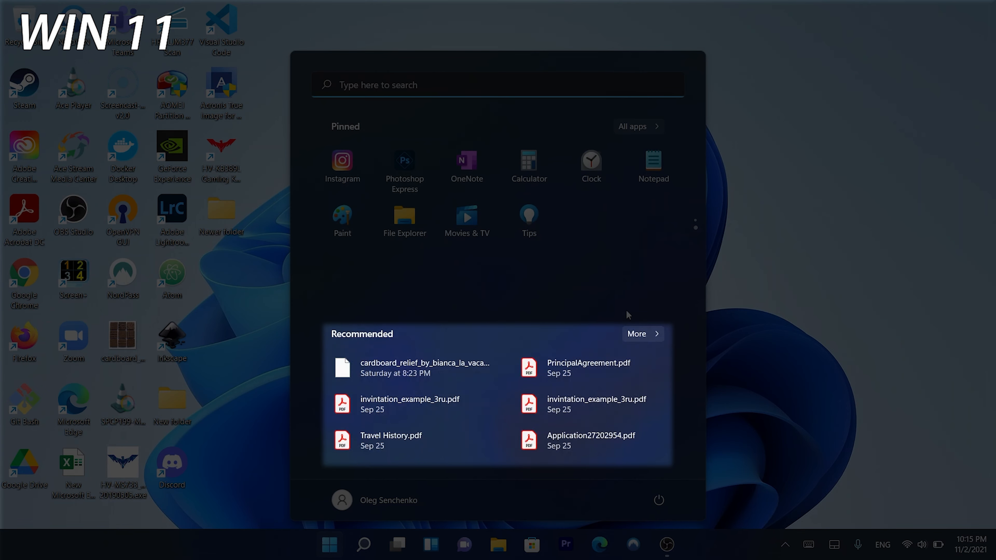
mouse_move(449, 341)
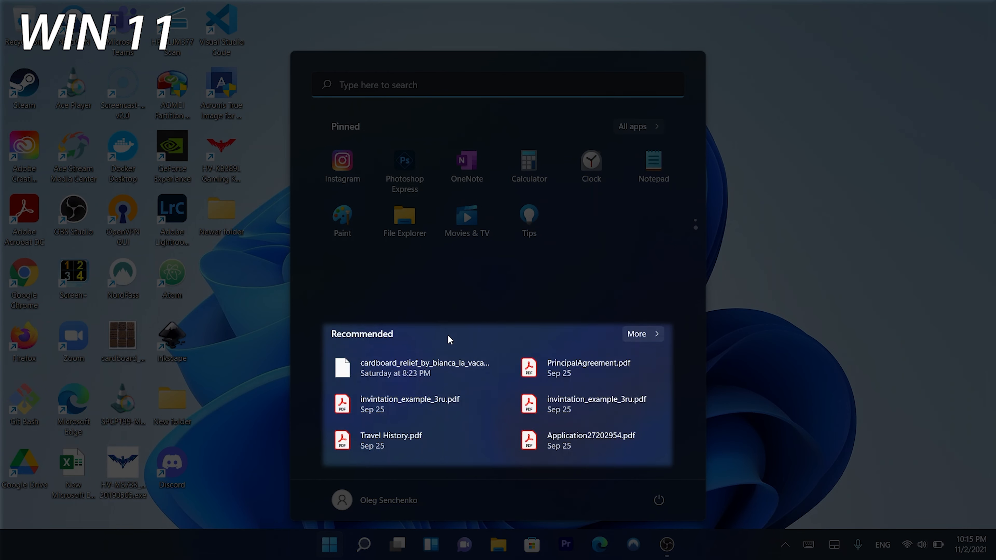
Compare the Start menu side panes and close the Windows 11 Start menu to the bare desktop
left_click(642, 334)
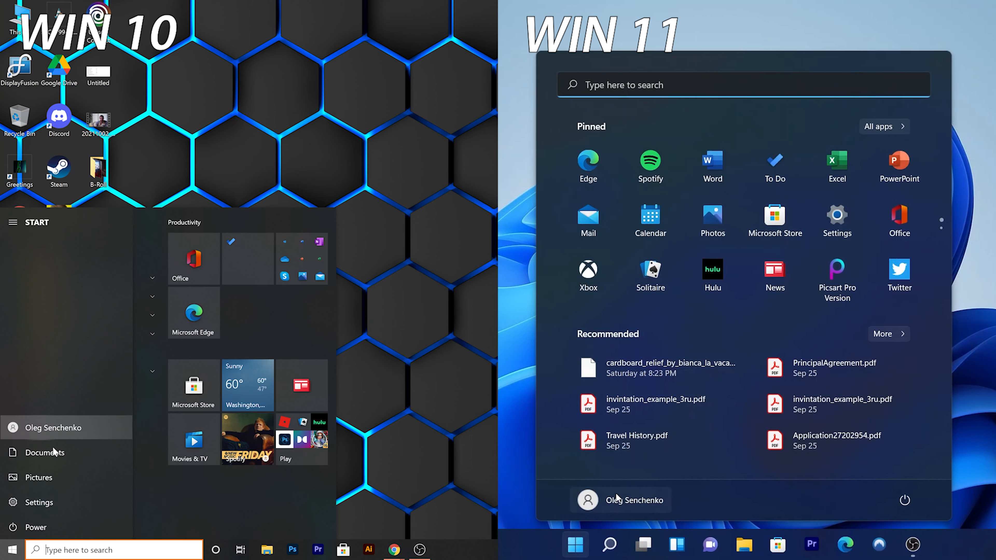
left_click(620, 500)
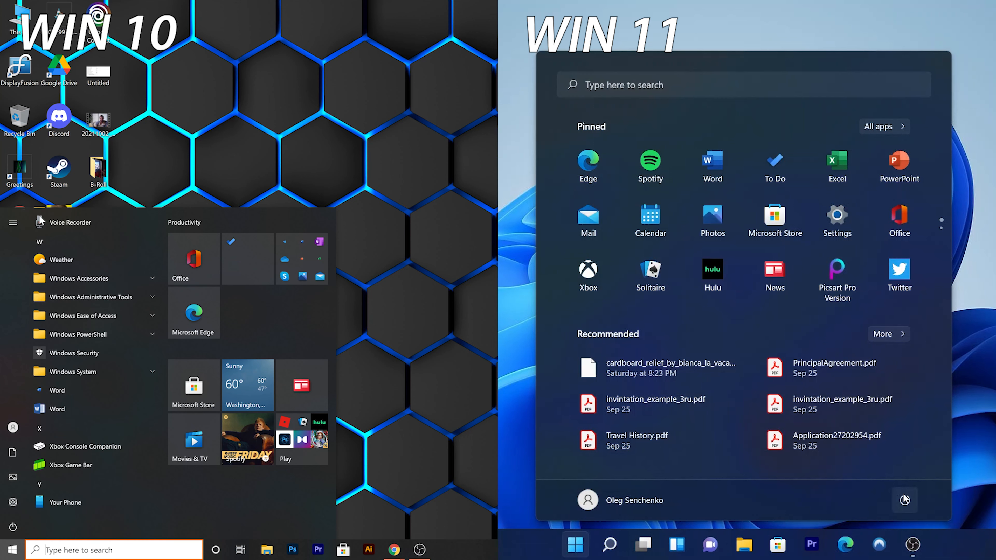
left_click(905, 500)
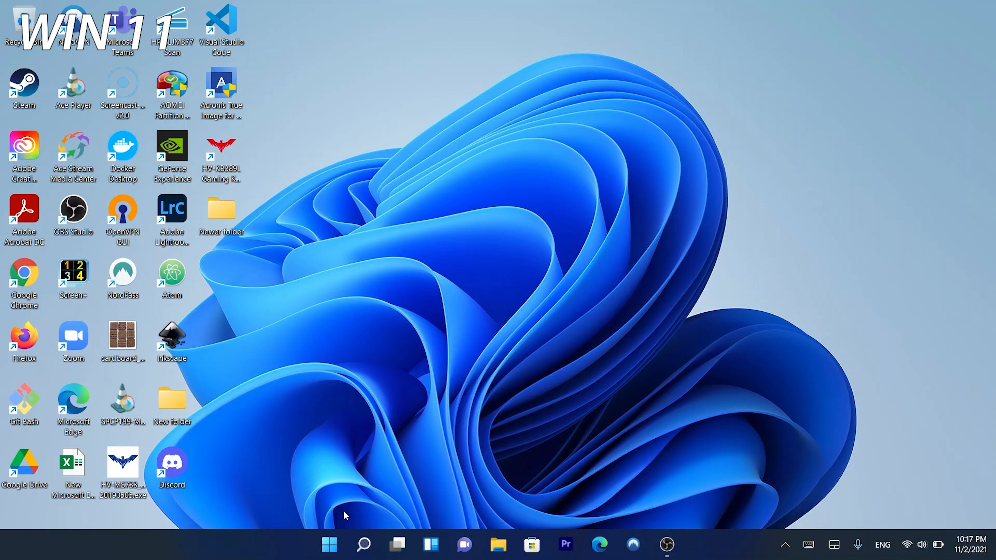
Reach the Windows 10 taskbar settings page with lock, auto-hide and location options
left_click(329, 546)
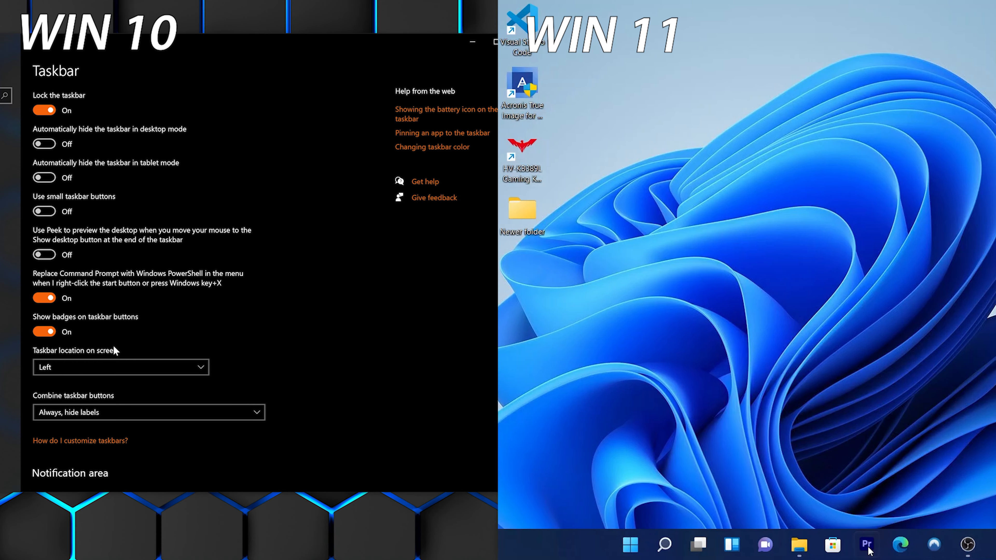
left_click(120, 367)
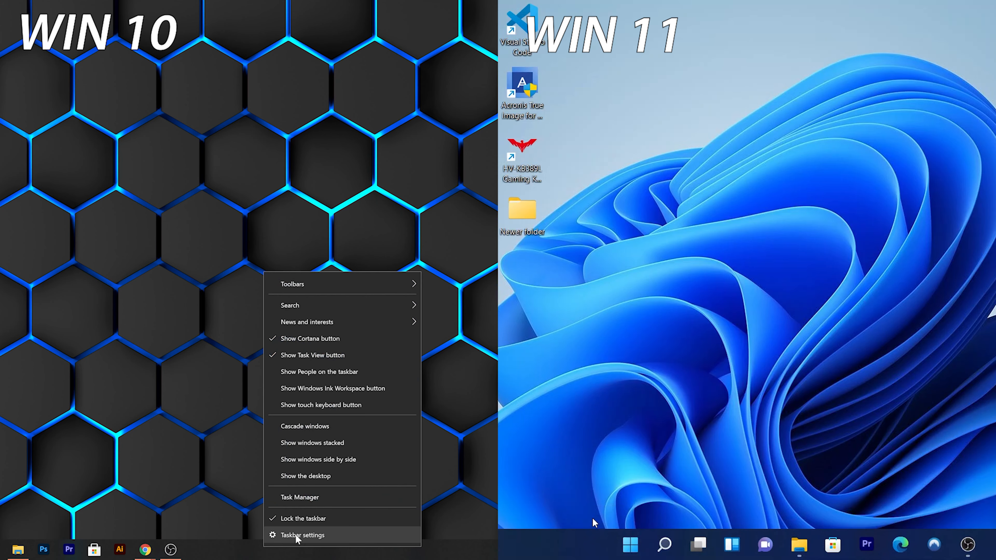
left_click(304, 535)
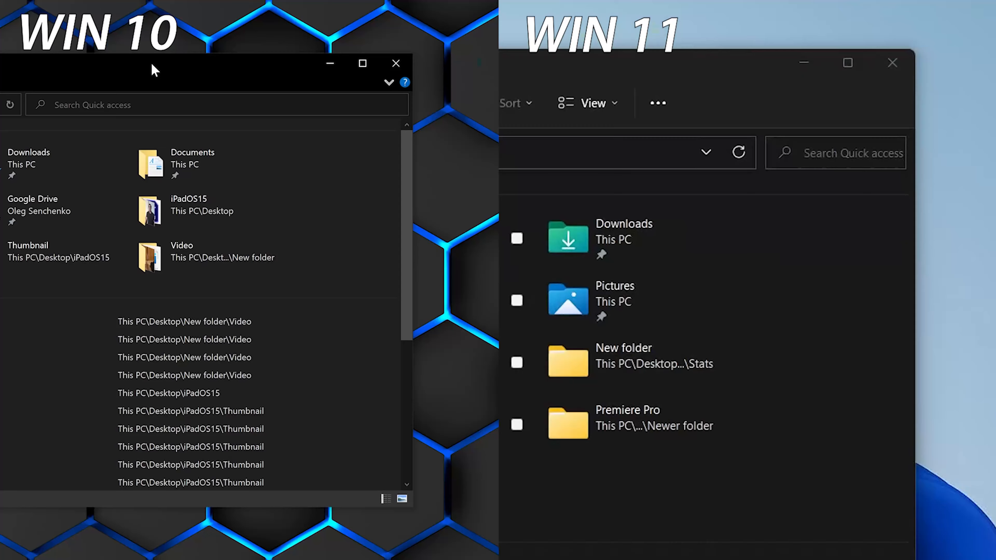
mouse_move(384, 94)
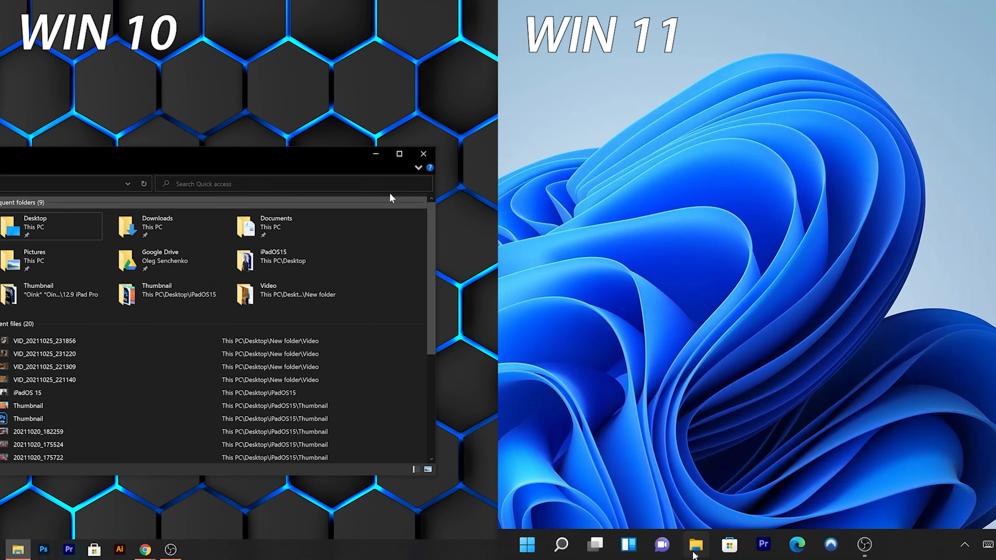
Open File Explorer at Quick access on Windows 11 to match the Windows 10 view
left_click(696, 545)
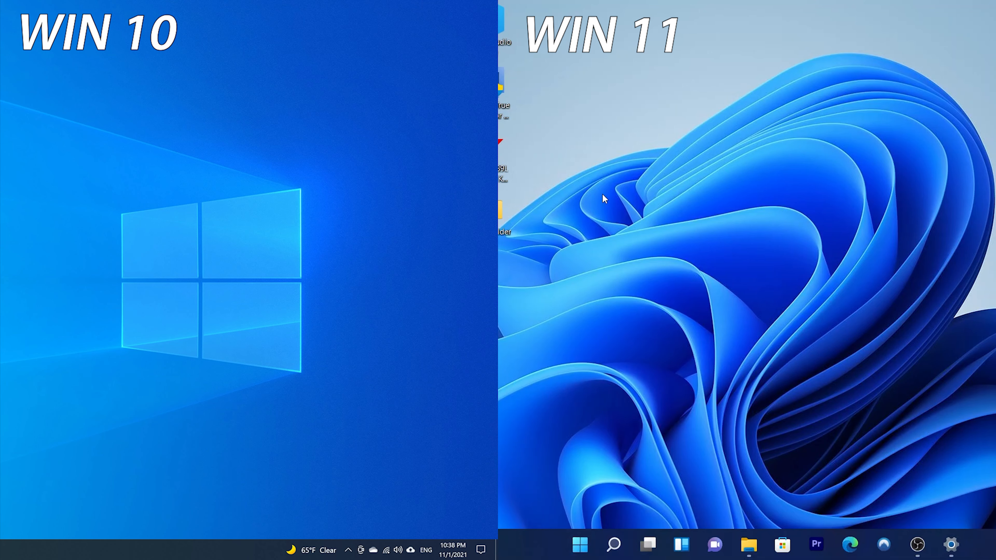
mouse_move(854, 120)
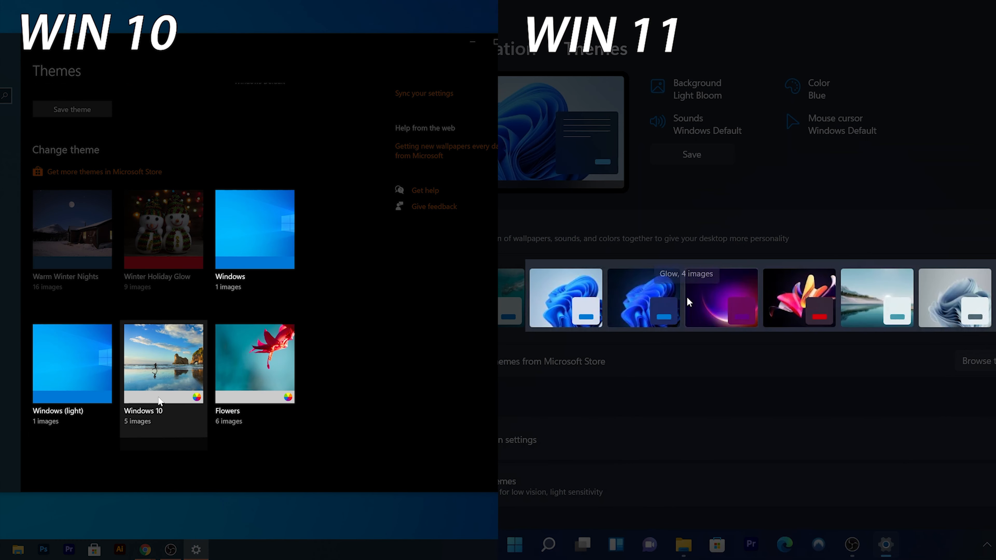
mouse_move(722, 290)
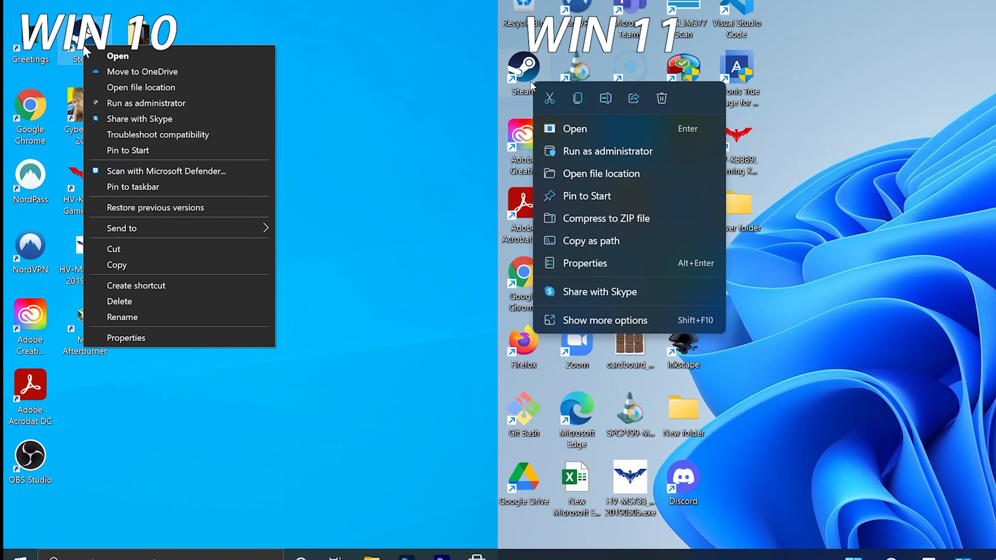
mouse_move(156, 85)
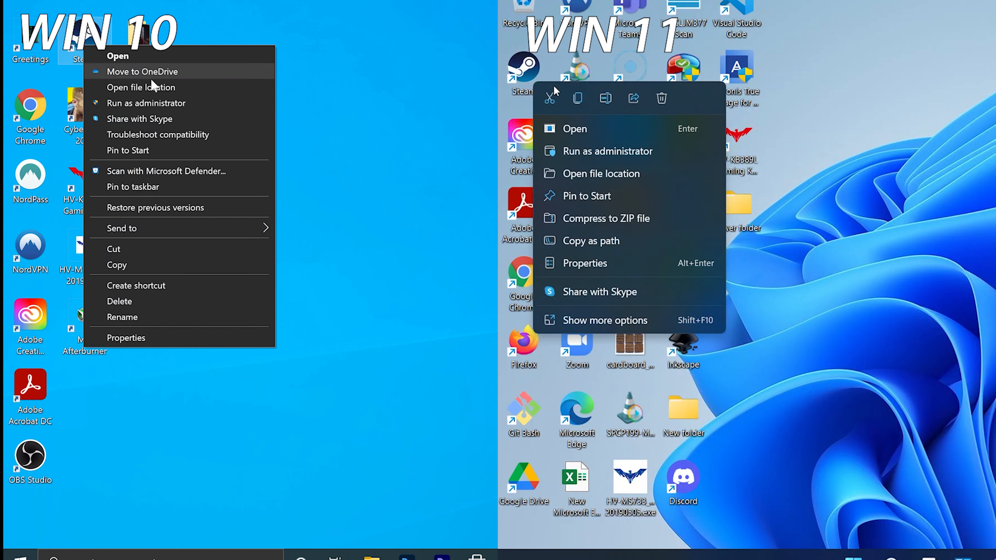
mouse_move(182, 296)
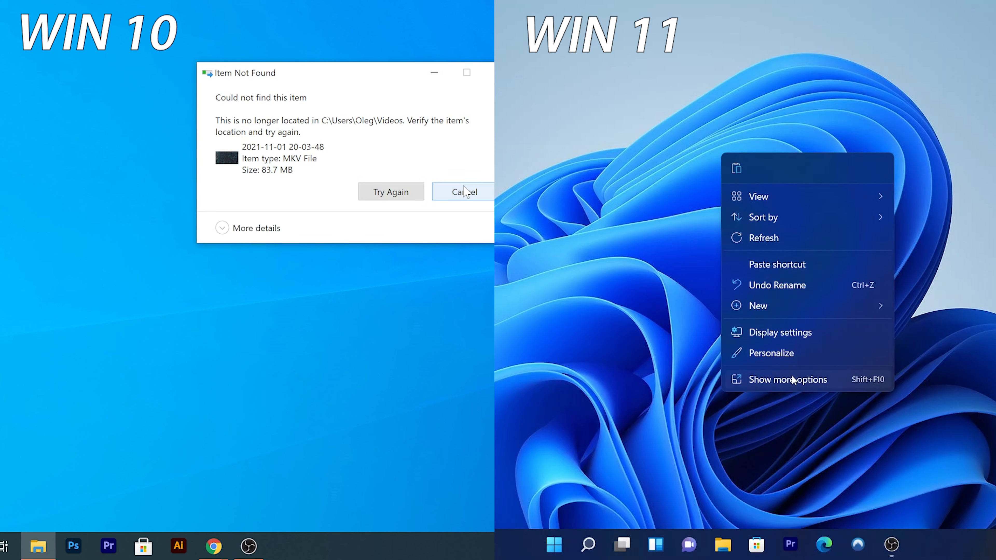
Bring up the Windows 11 desktop context menu for comparison with Windows 10's
left_click(788, 379)
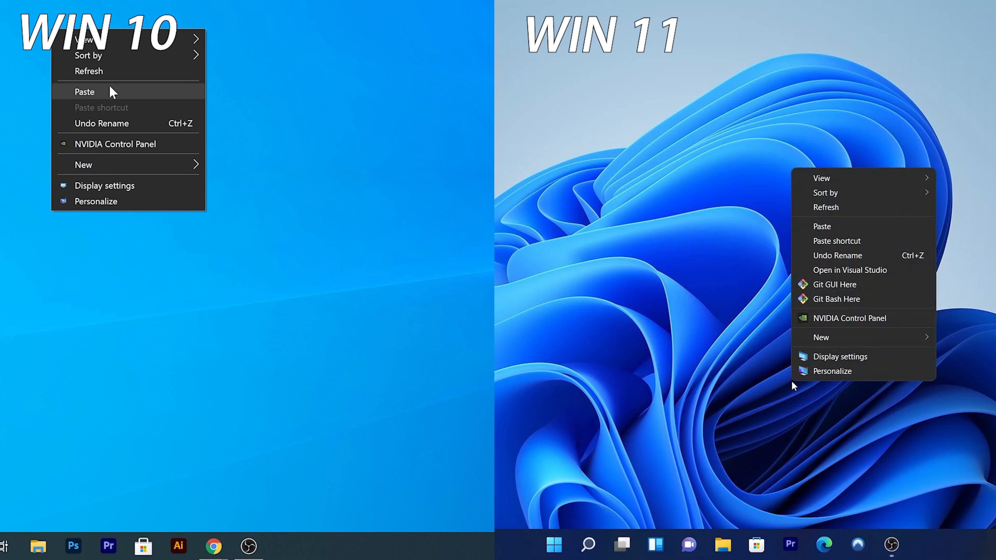
mouse_move(841, 264)
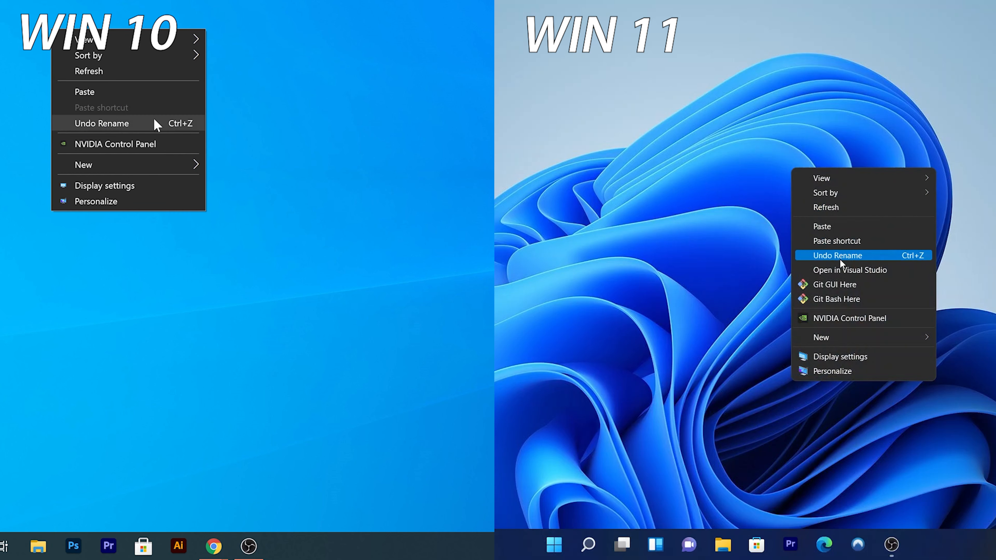
mouse_move(846, 403)
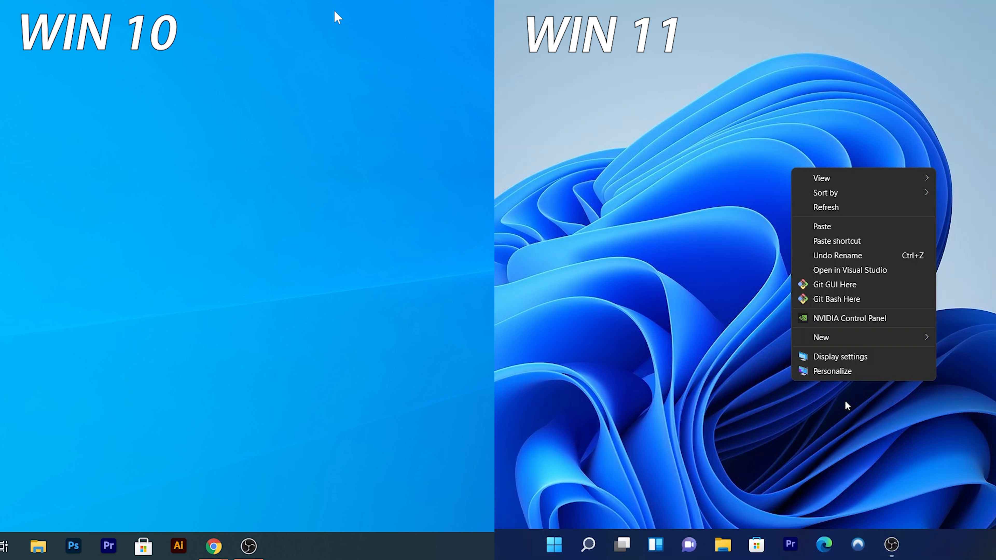
mouse_move(327, 22)
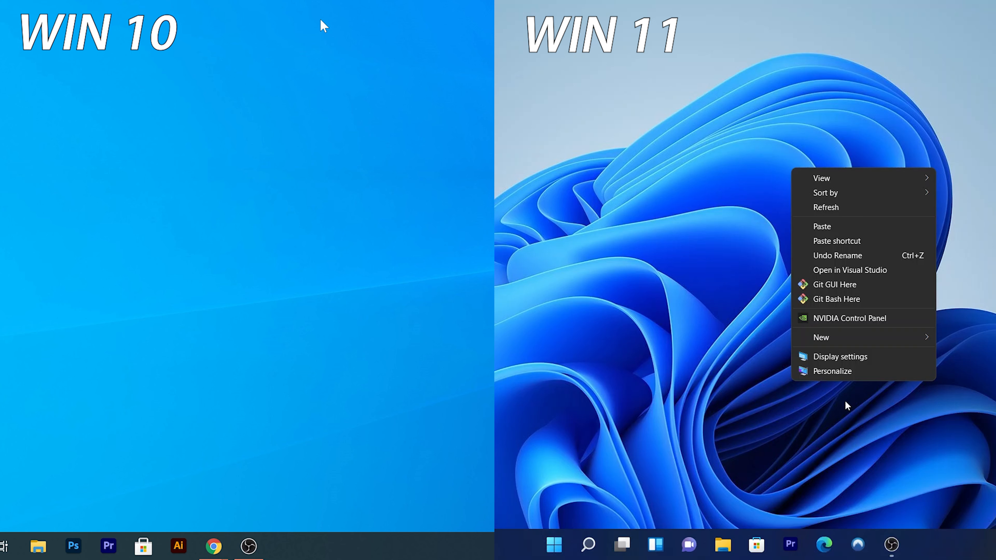
mouse_move(382, 3)
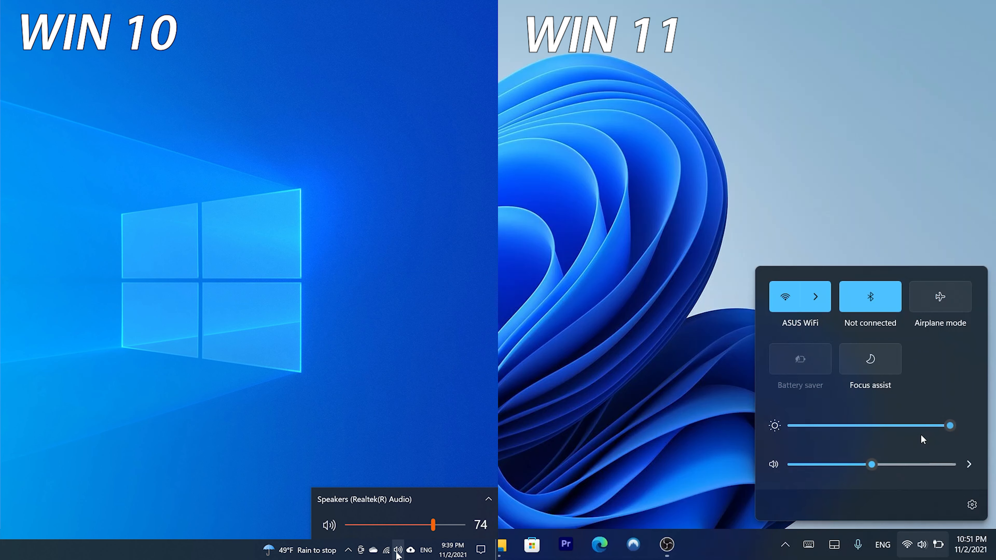
Lower the Windows 11 brightness slider slightly, then show the notifications panel
left_click_drag(948, 425, 854, 425)
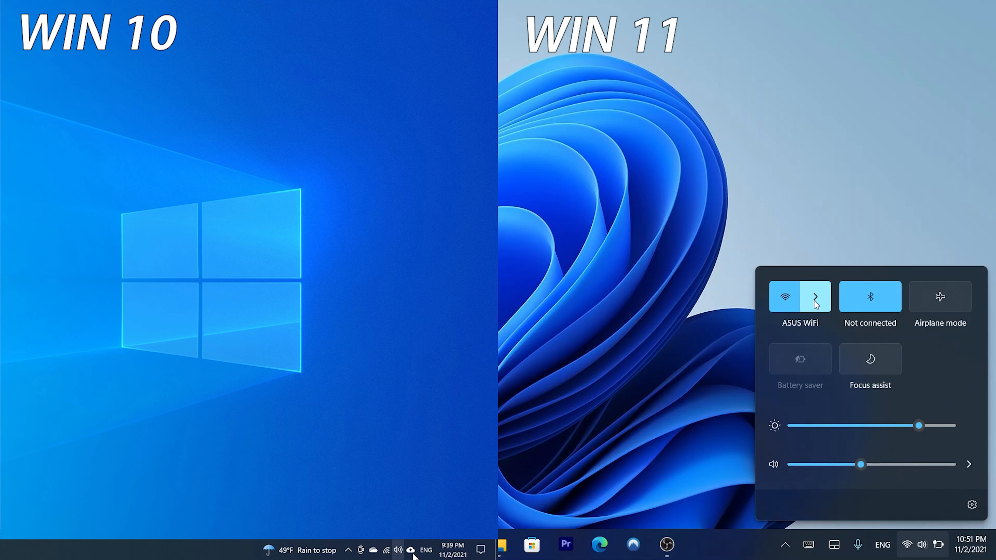
left_click(812, 298)
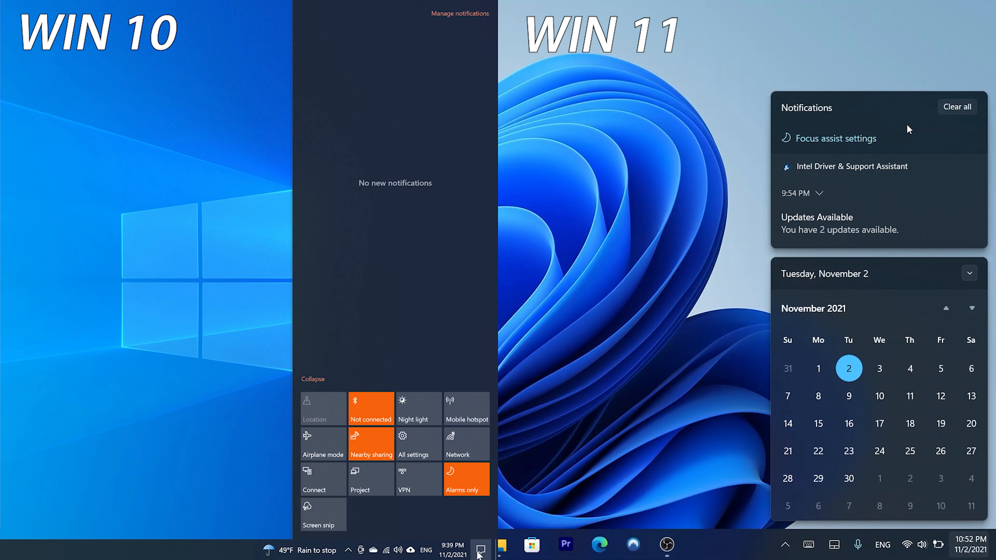
mouse_move(892, 339)
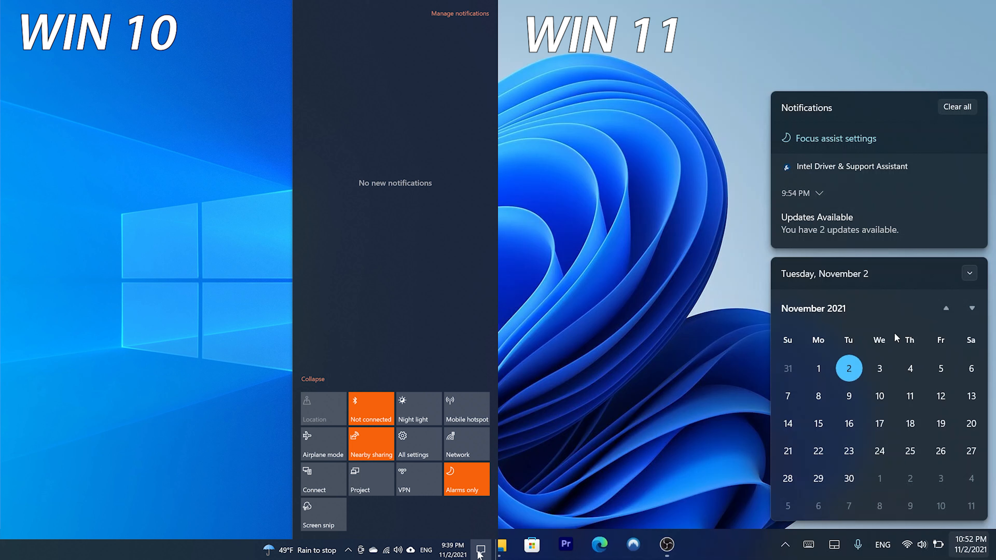
mouse_move(900, 345)
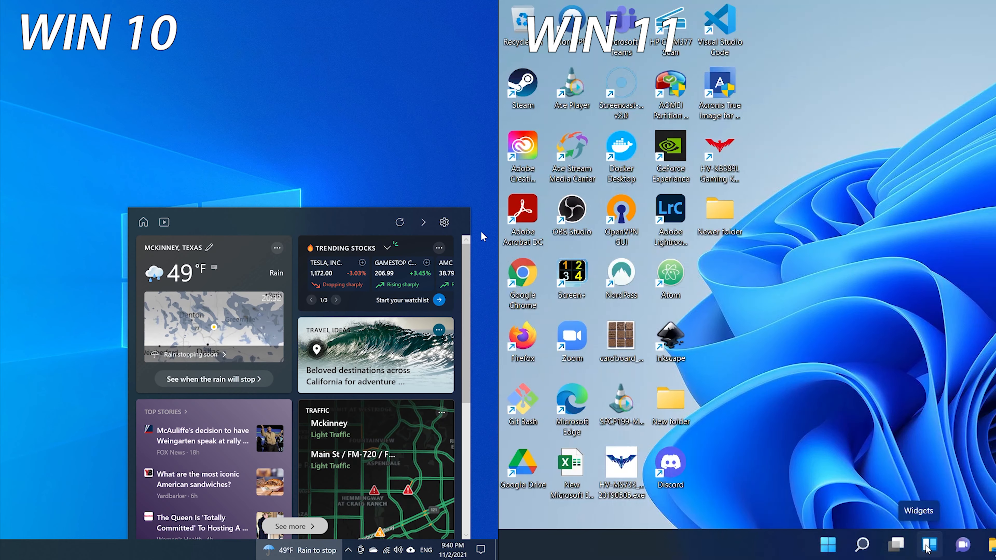
Show the Windows 11 widgets board with the weather widget's options beside Windows 10's news feed
left_click(929, 546)
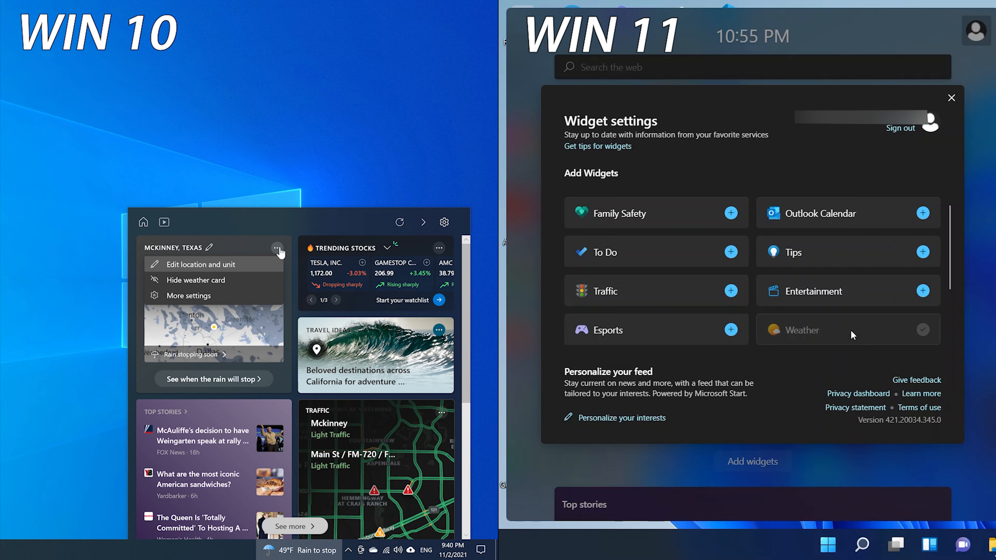
left_click(951, 98)
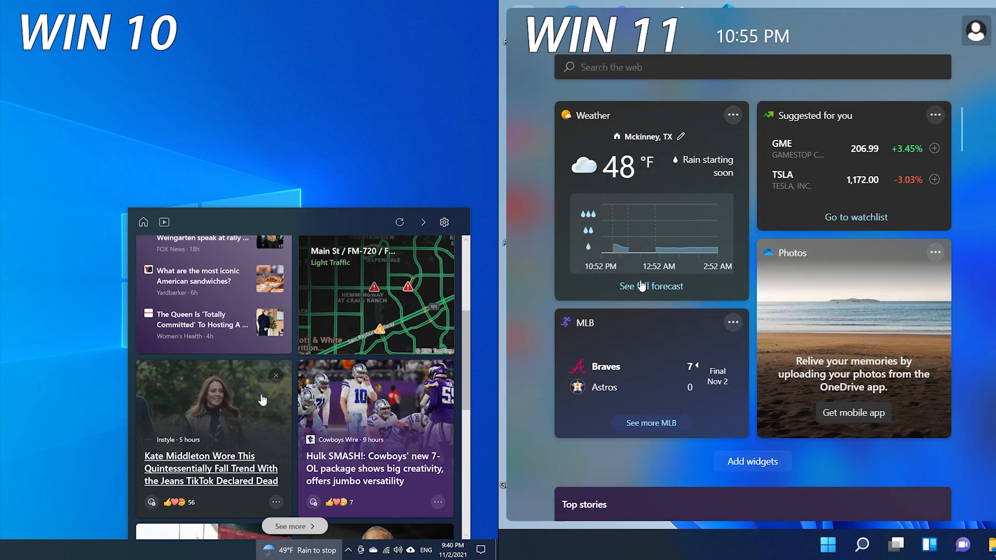
left_click(733, 114)
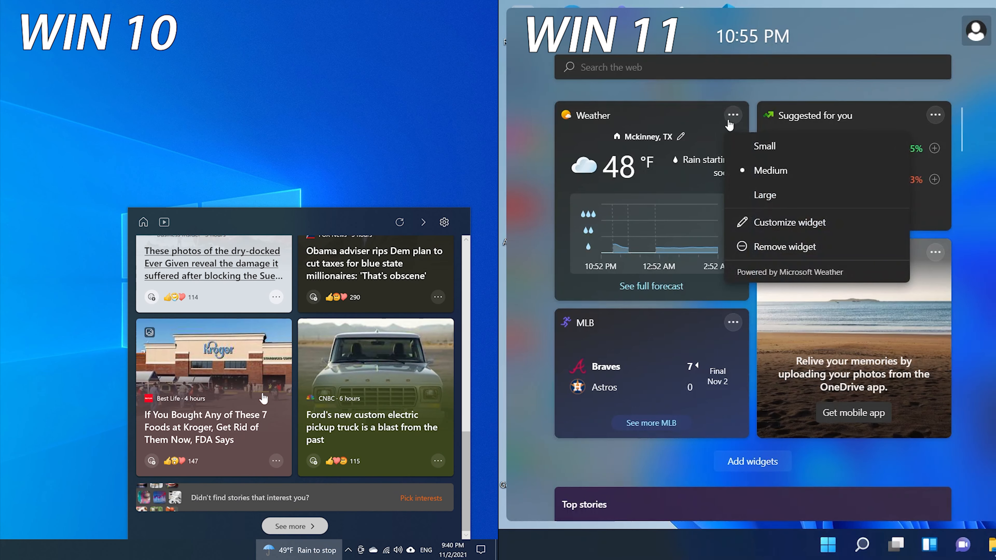
left_click(276, 461)
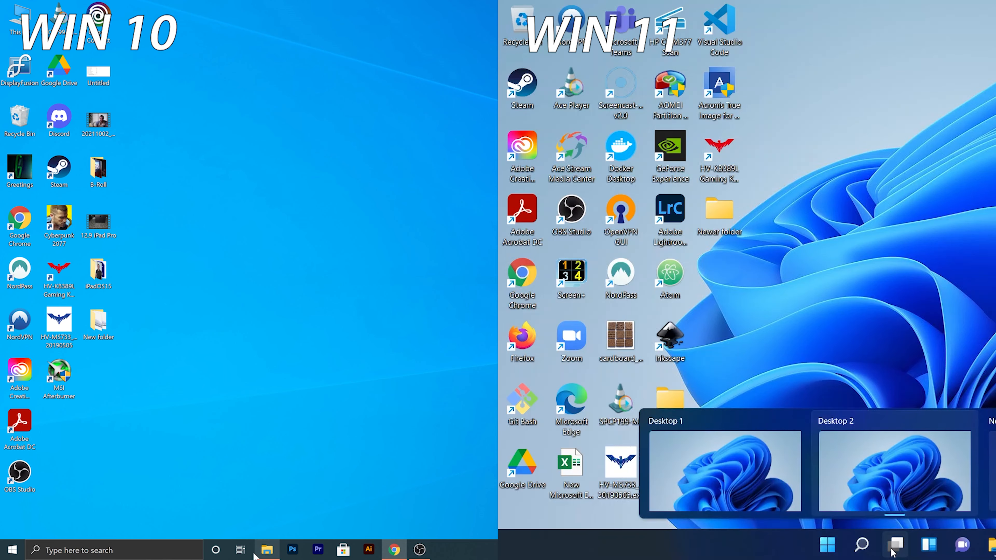
Show the virtual desktops overview with Desktop 1 and Desktop 2
left_click(240, 550)
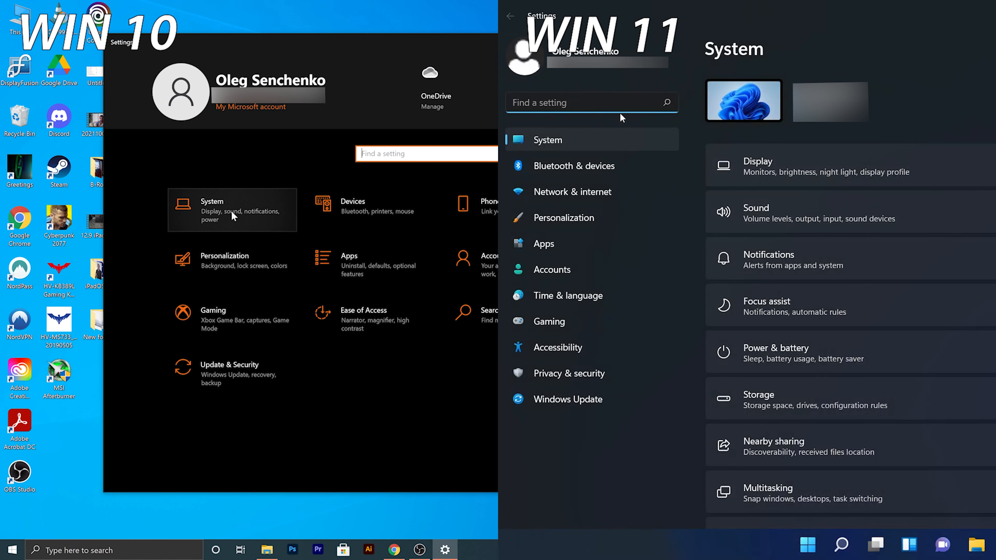
Go to Windows 10's System > Display page and Windows 11's Bluetooth & devices page
left_click(231, 212)
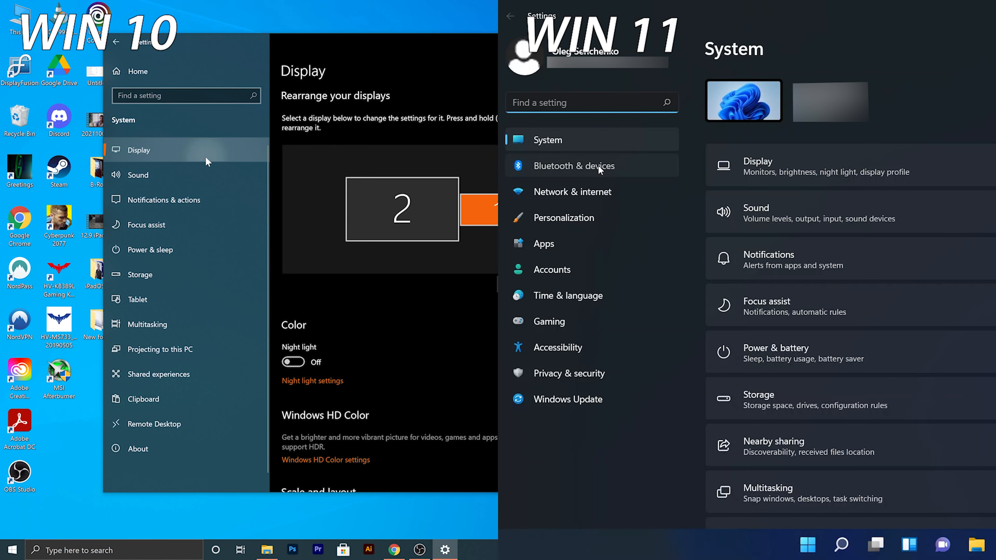
left_click(574, 166)
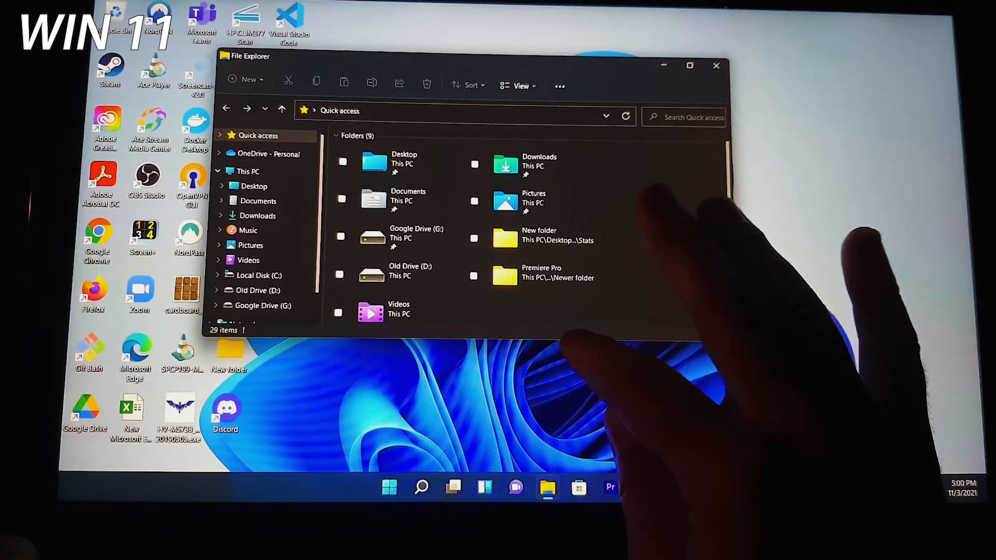
Show File Explorer's View menu with icon size, list, details, tiles and compact choices
left_click(412, 89)
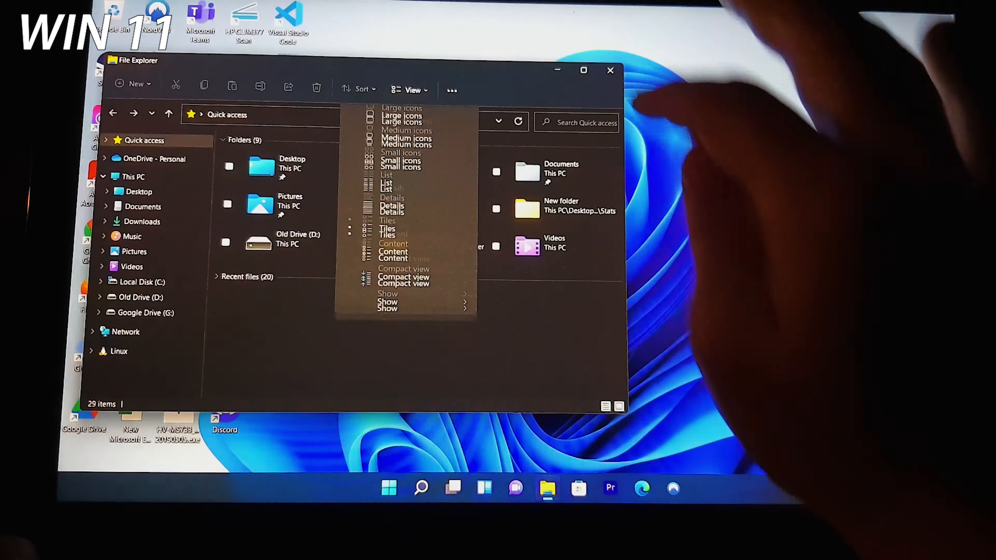